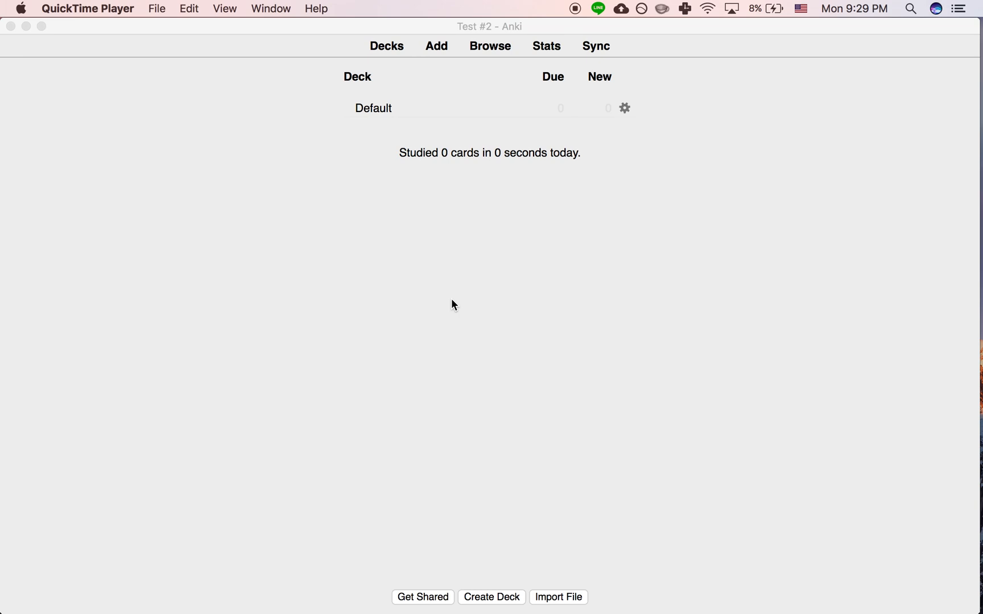
Create the French and Korean decks from the Create Deck button.
left_click(491, 596)
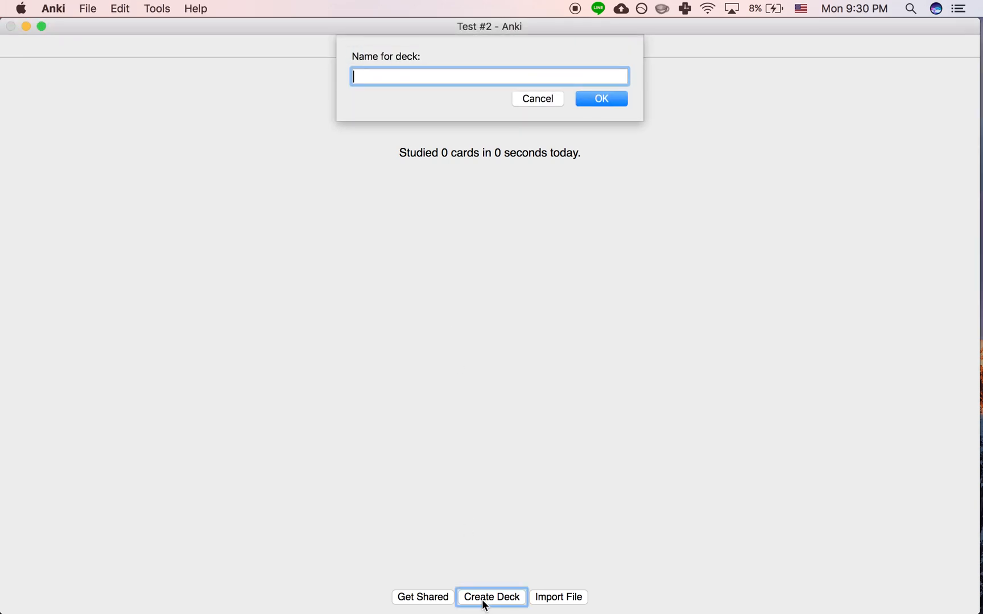
type("French")
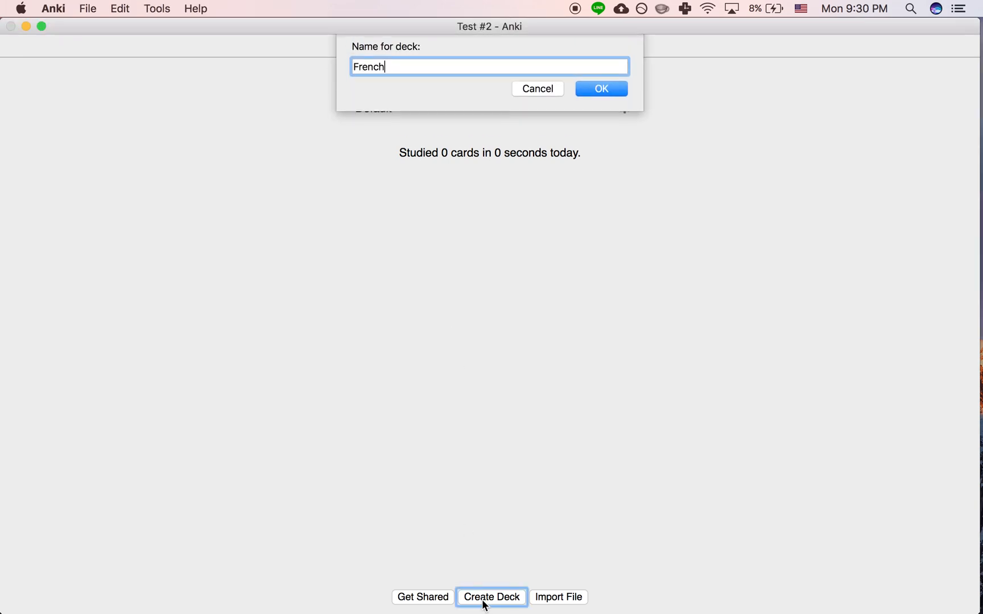
type("Kore")
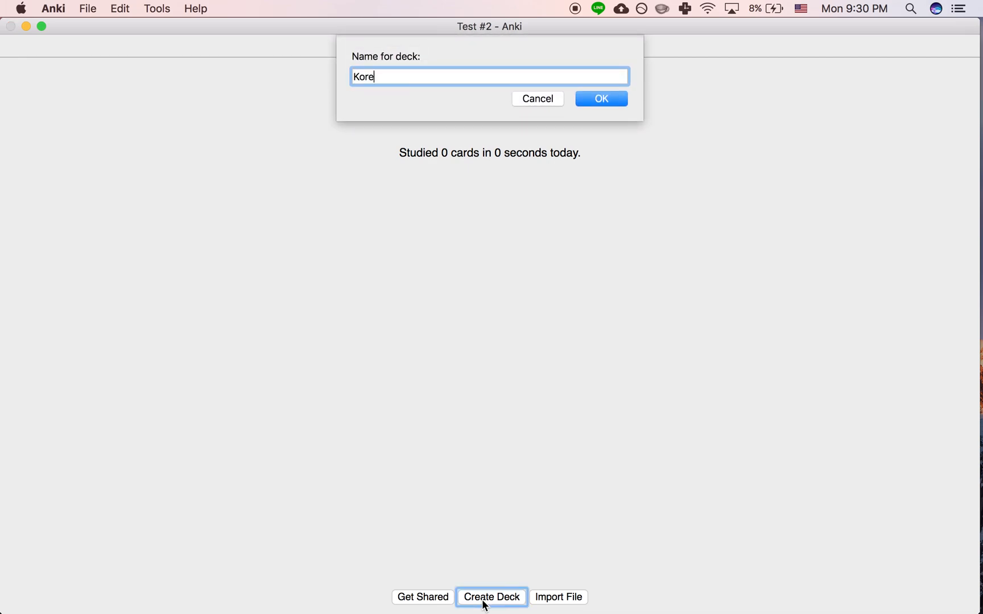
left_click(599, 99)
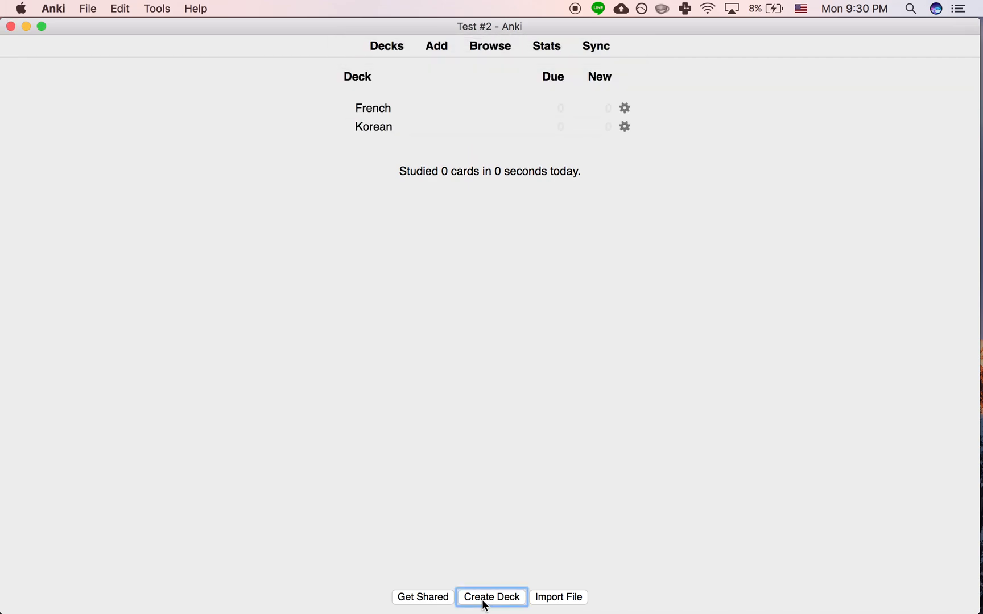
Create the Languages deck to serve as the parent for the language subdecks.
left_click(491, 596)
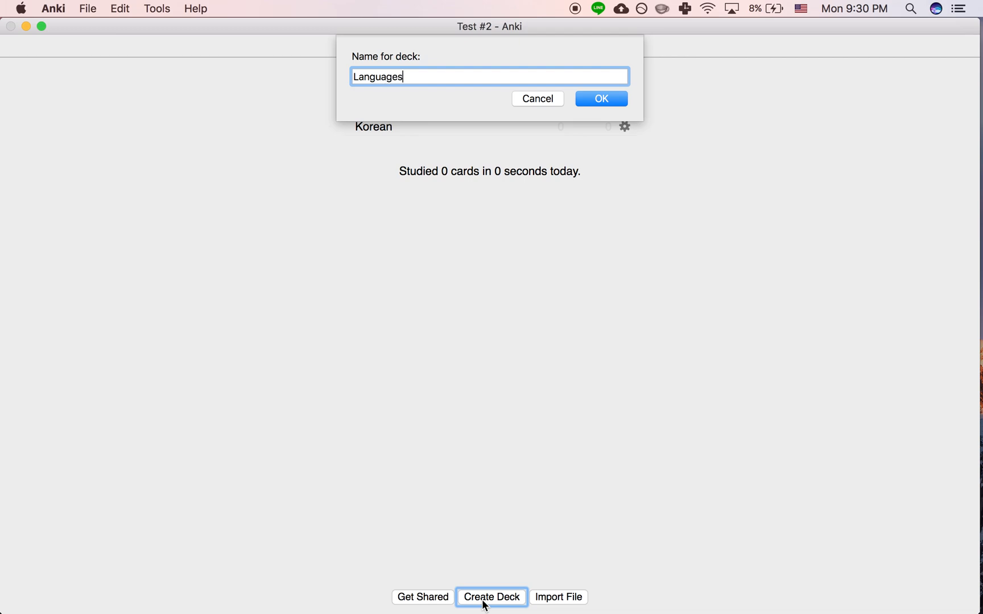
left_click(599, 99)
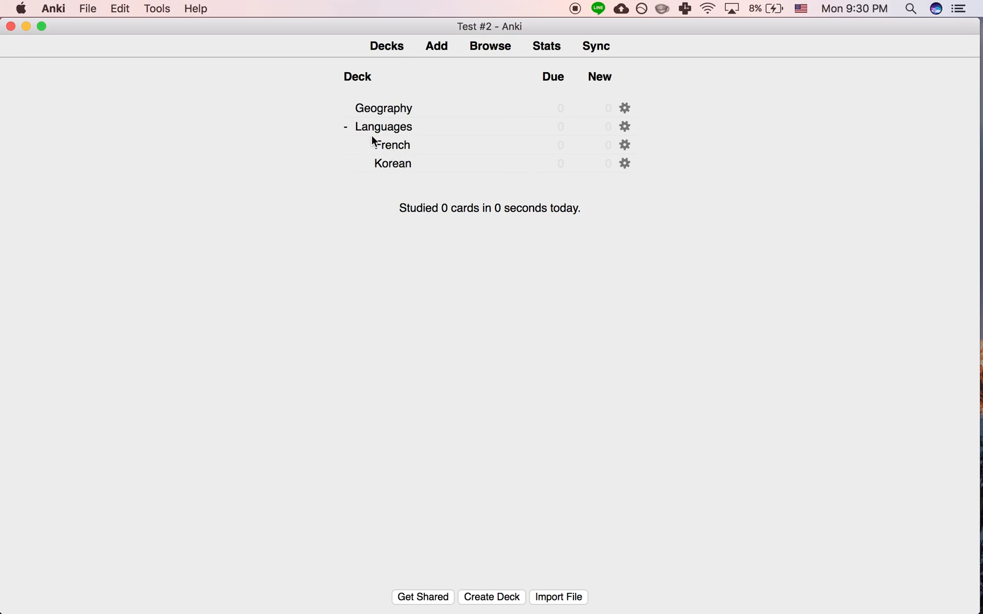
left_click(395, 144)
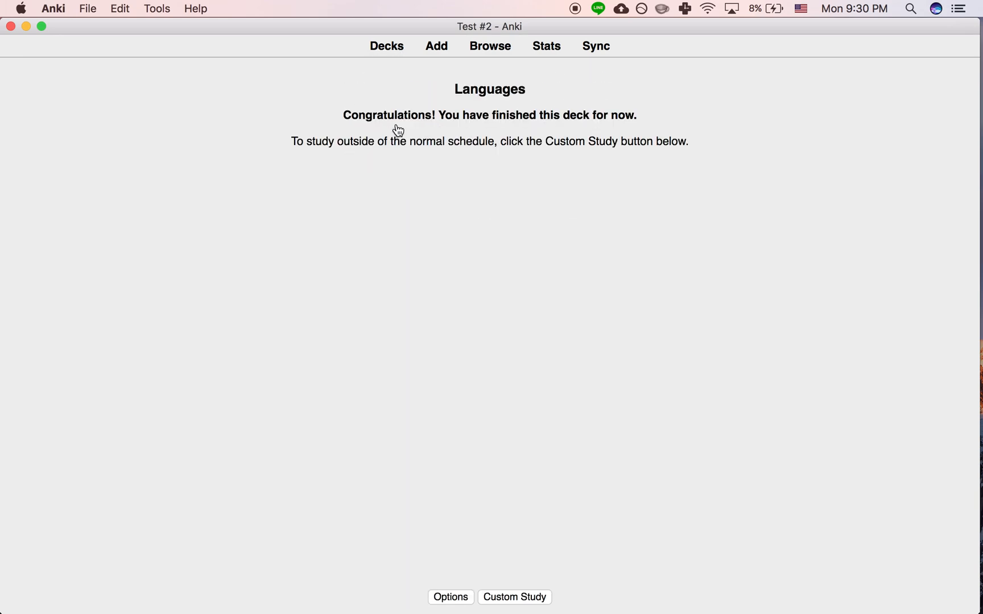
mouse_move(389, 60)
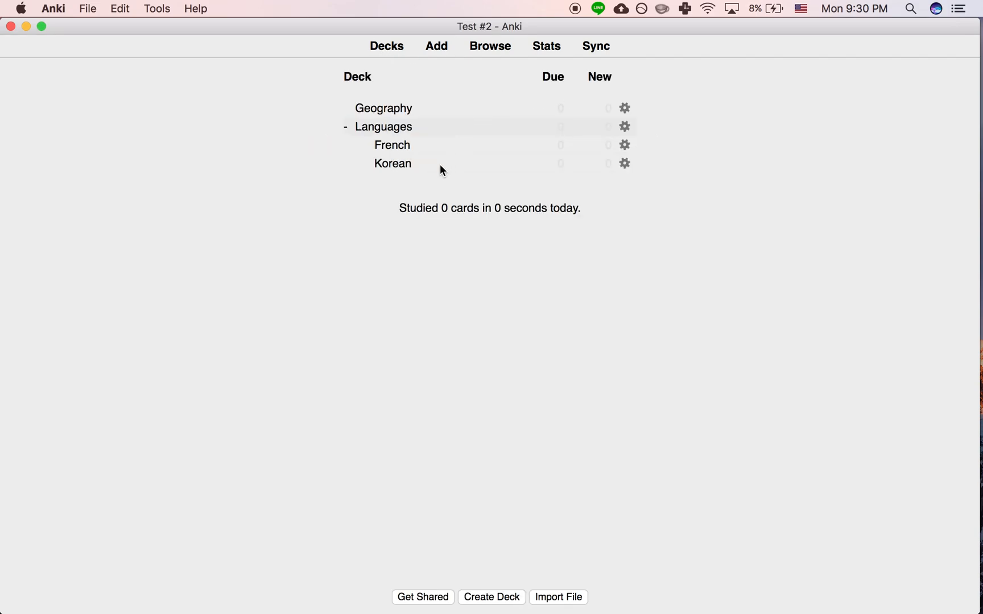
mouse_move(388, 208)
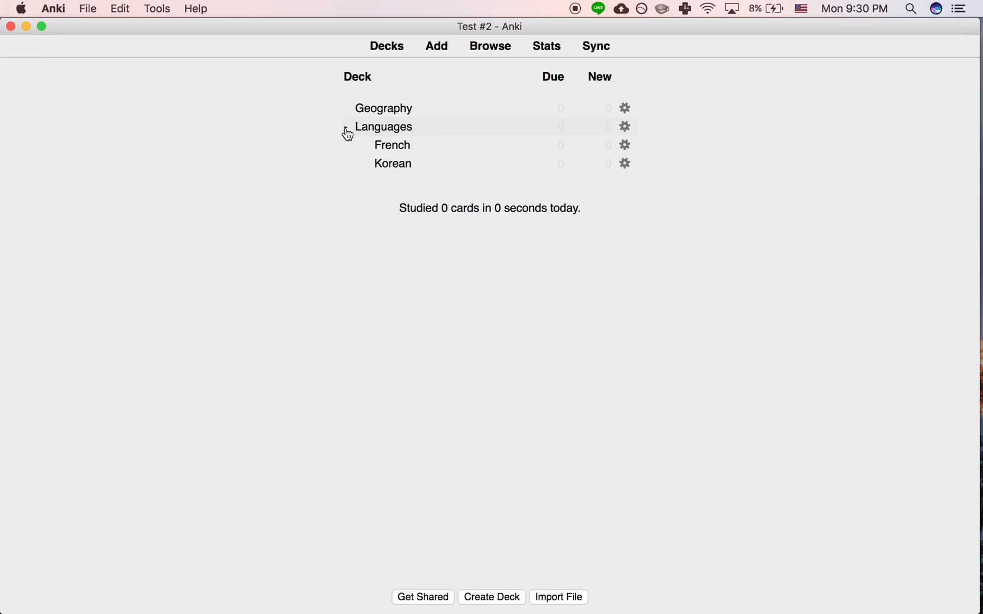
left_click(347, 126)
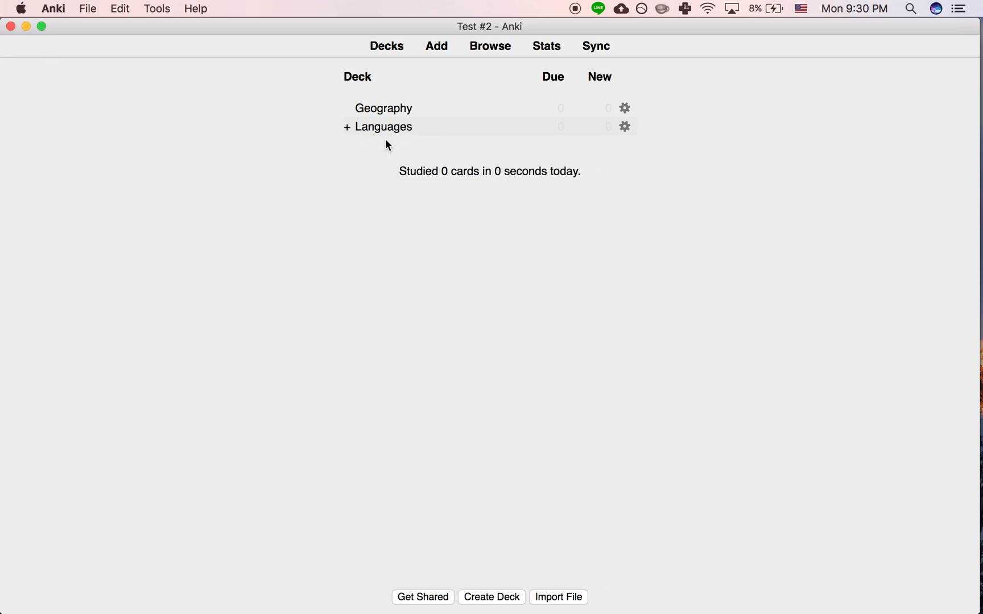
mouse_move(408, 155)
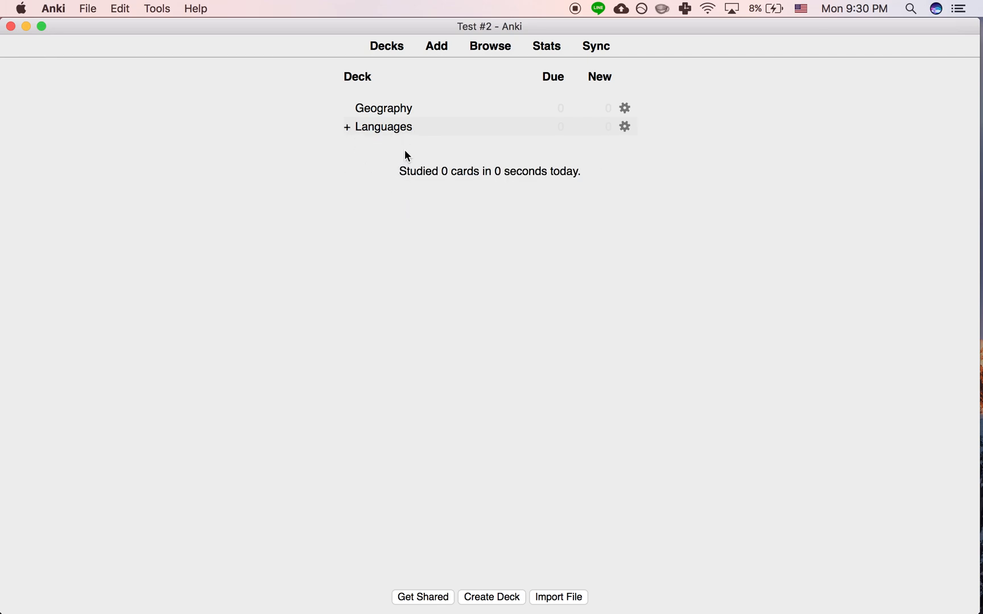
left_click(346, 126)
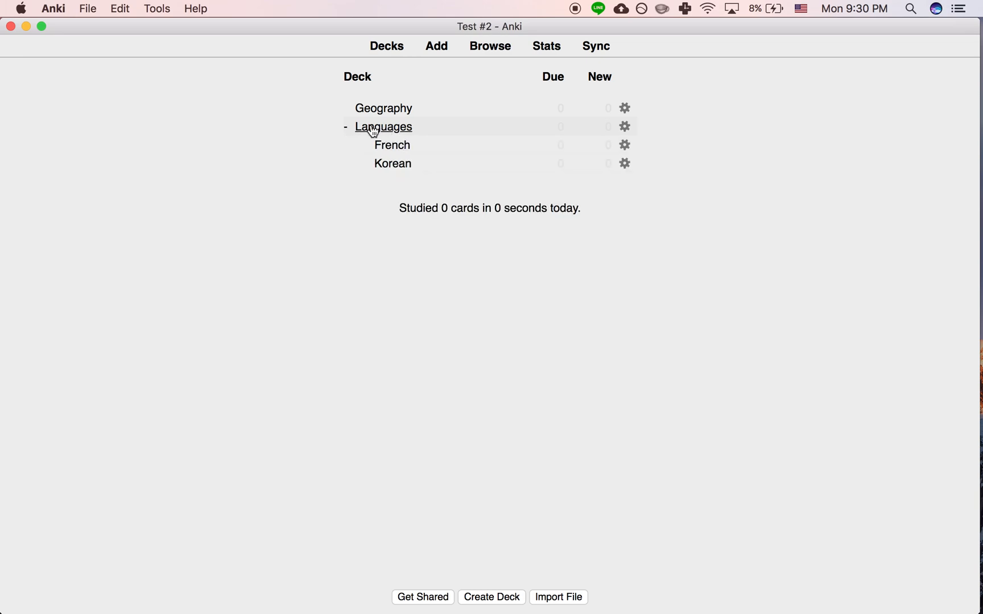
mouse_move(373, 307)
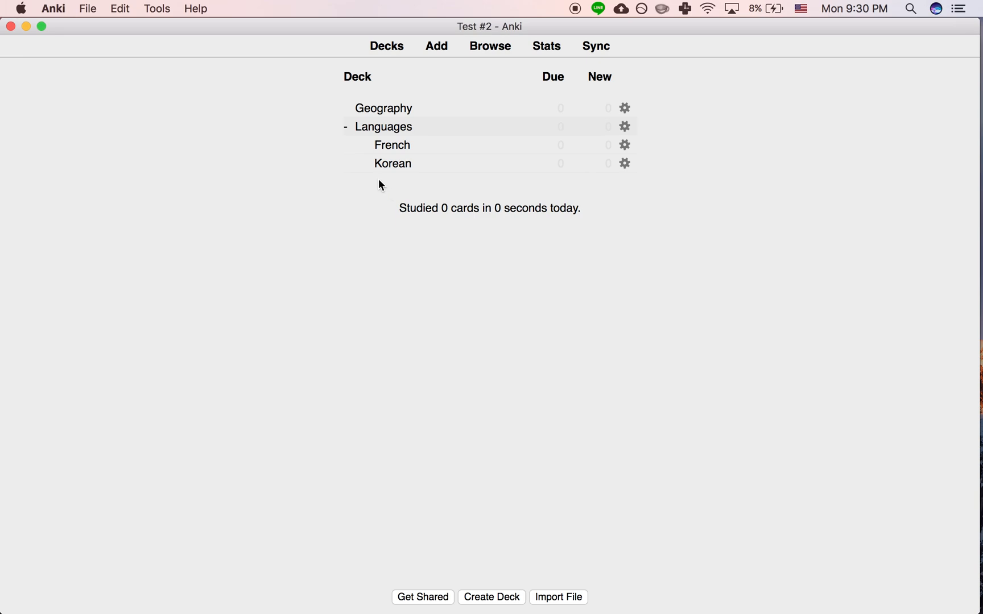
left_click(344, 126)
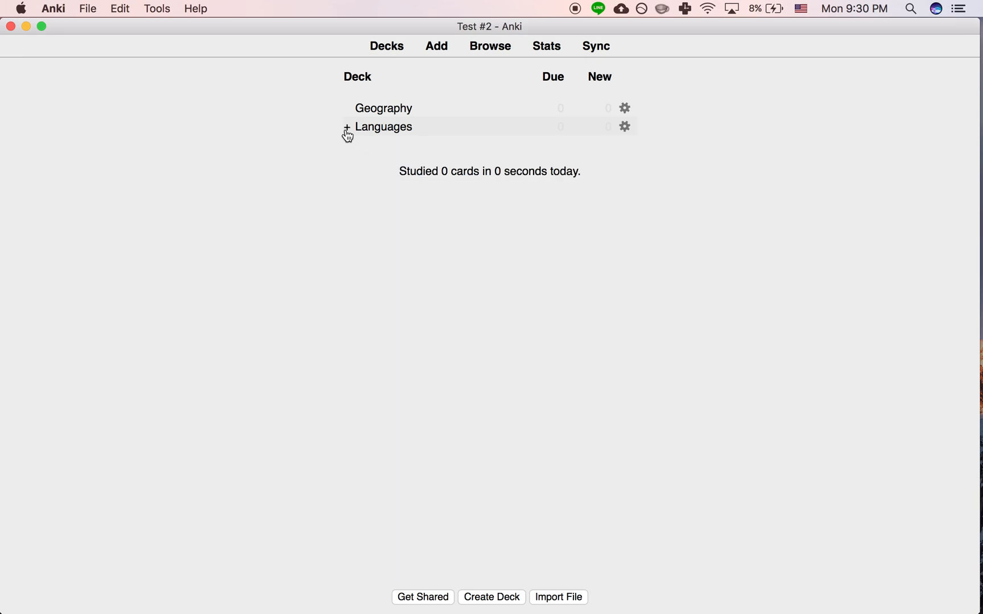
left_click(346, 127)
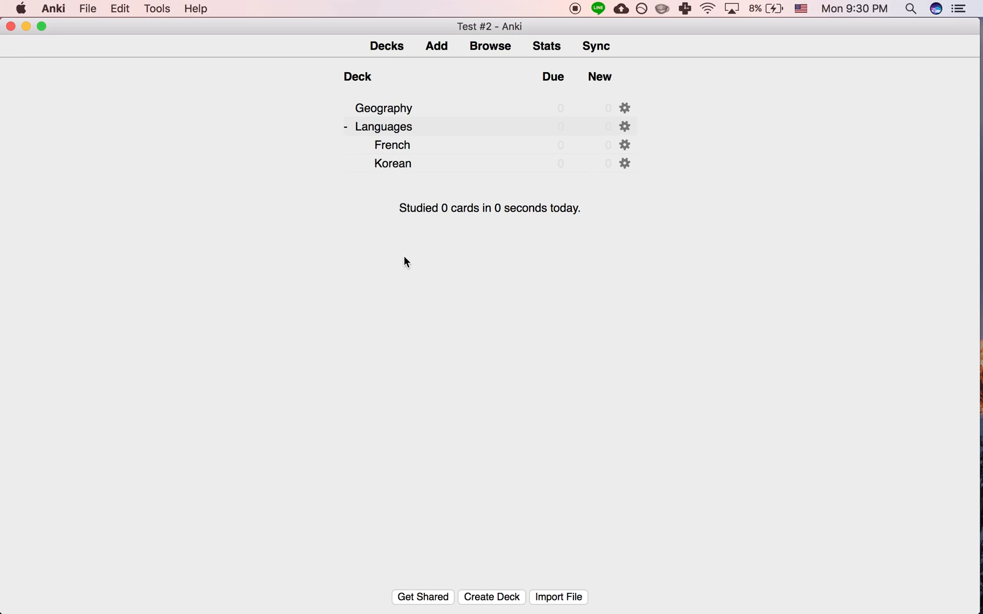
mouse_move(407, 186)
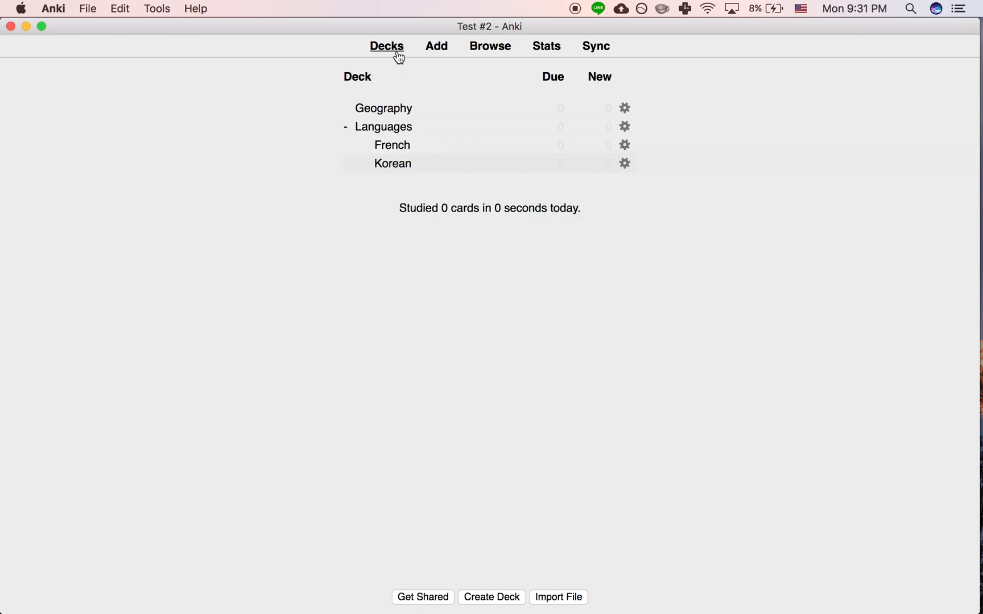
mouse_move(562, 26)
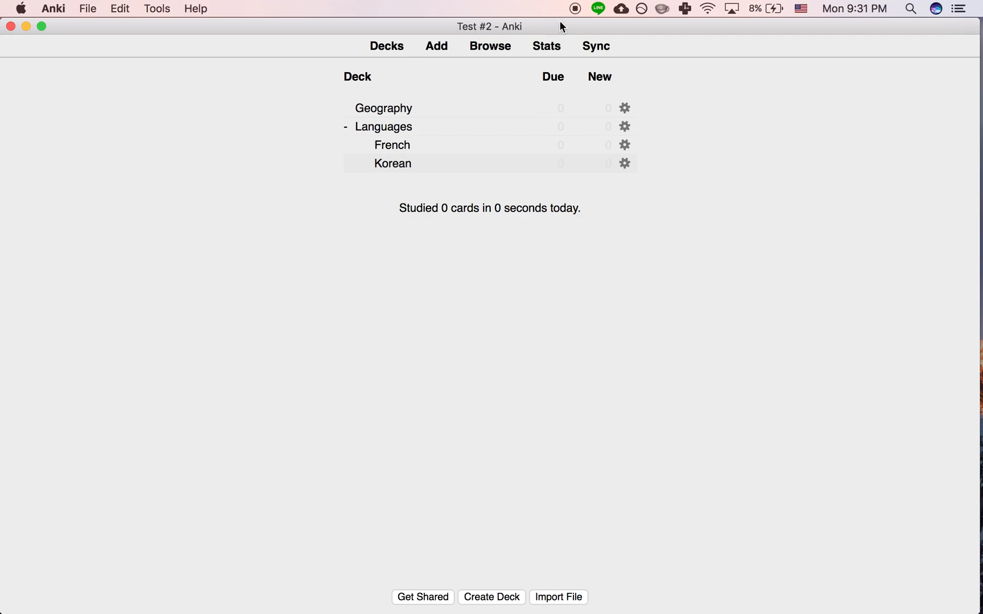